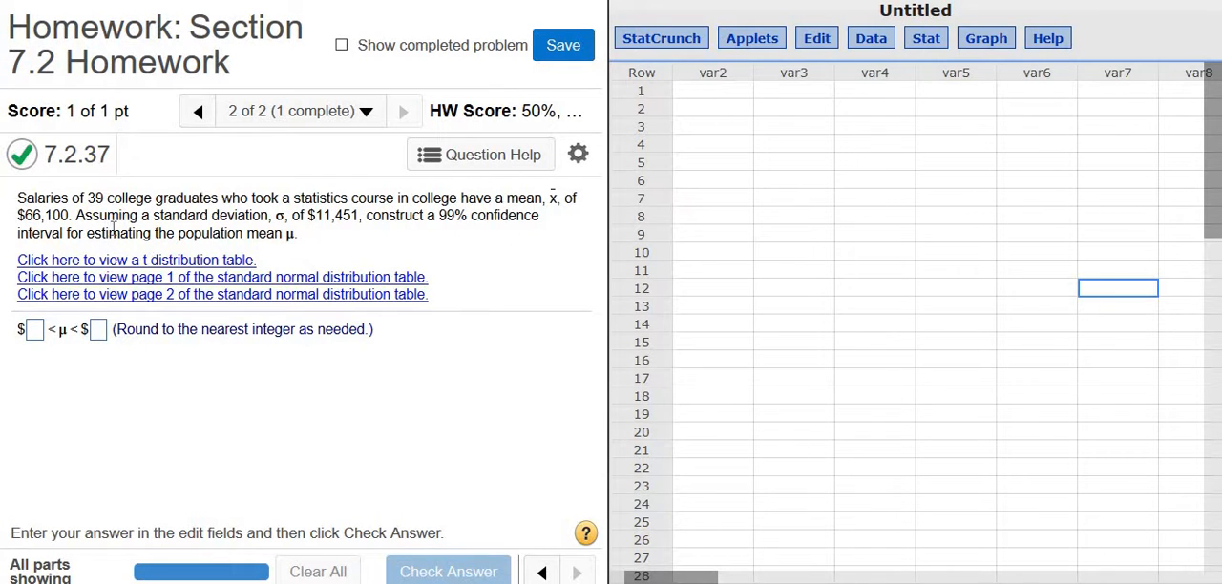
mouse_move(301, 246)
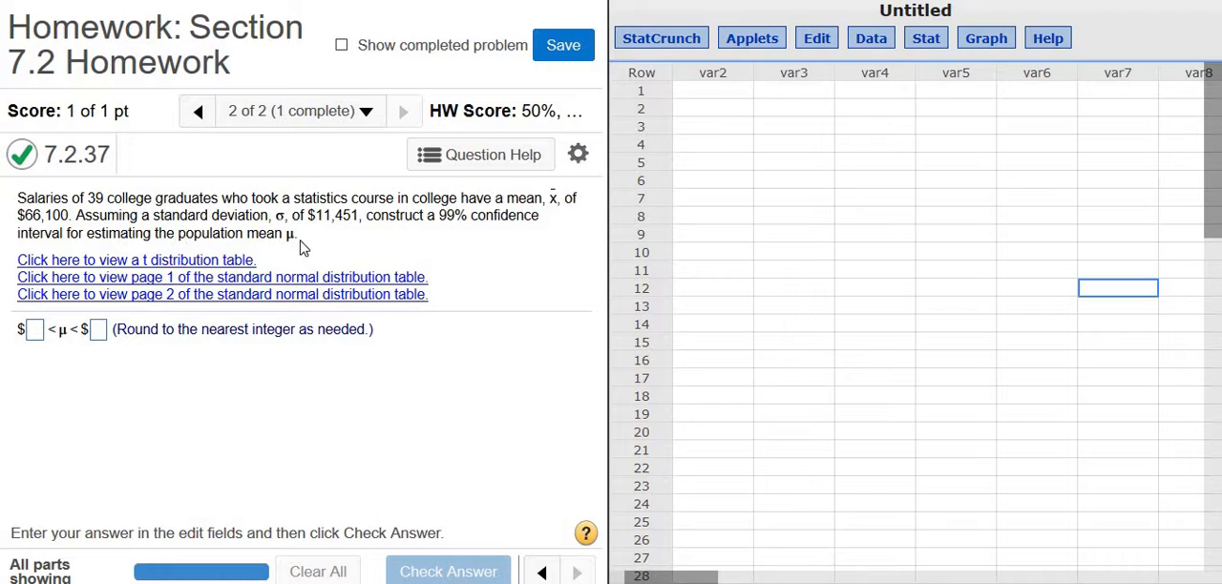
mouse_move(525, 247)
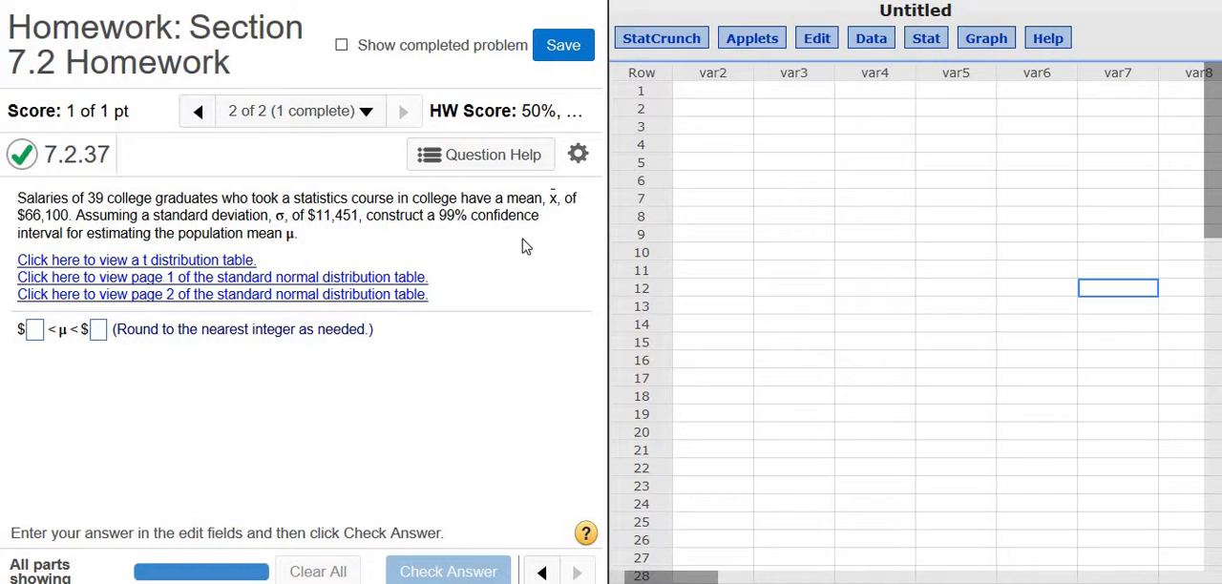
mouse_move(503, 215)
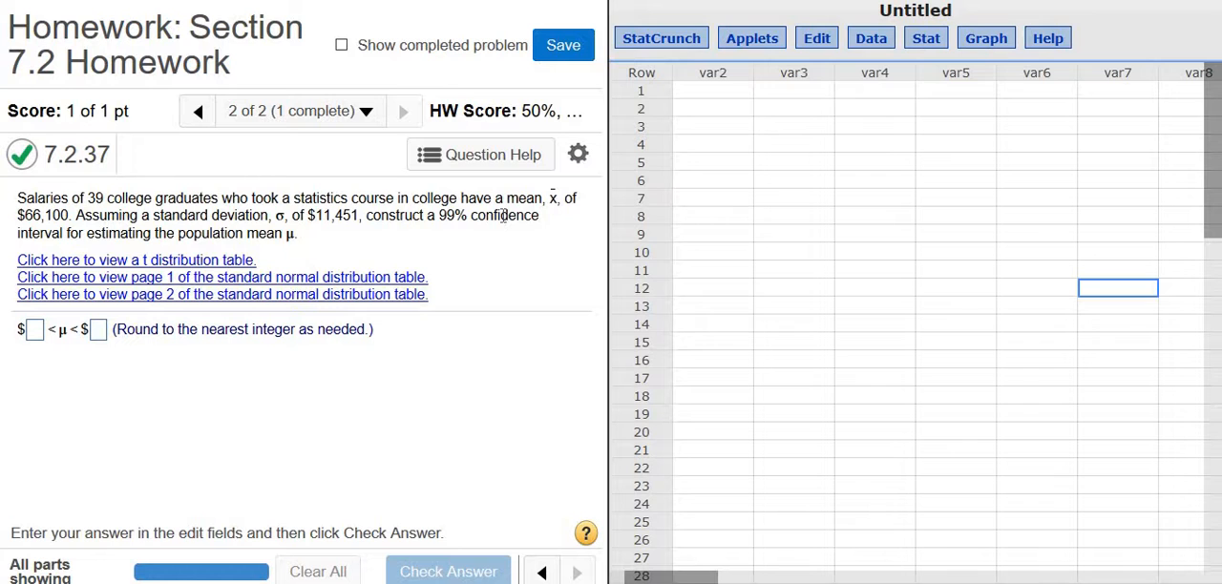
Step: Open the One Sample Z 'With Summary' dialog from Stat > Z Stats in StatCrunch
left_click(925, 38)
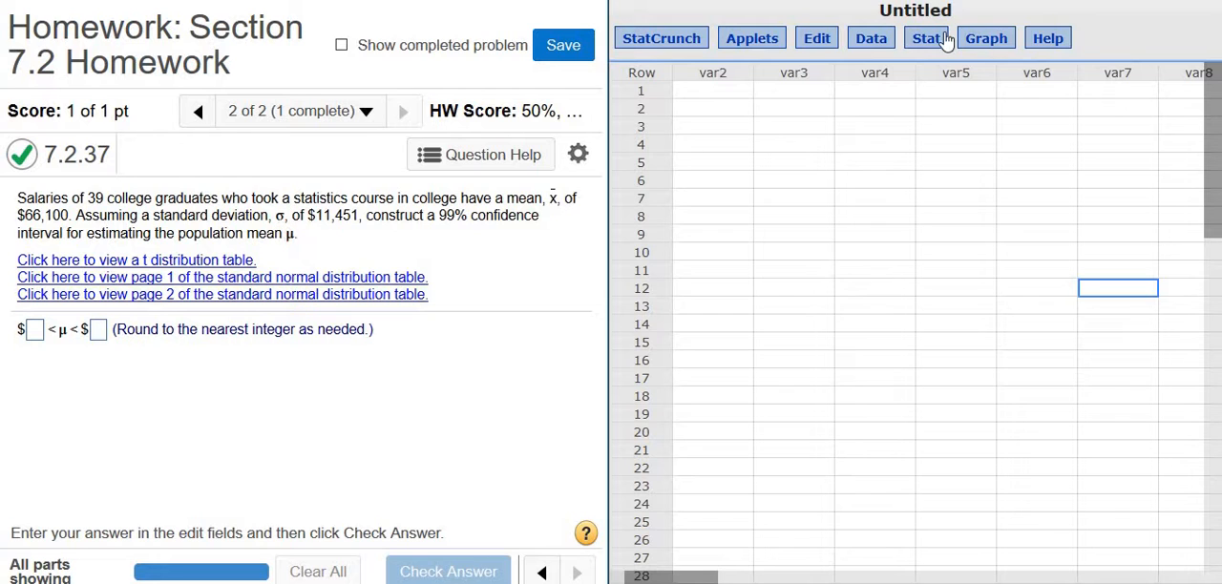
left_click(925, 38)
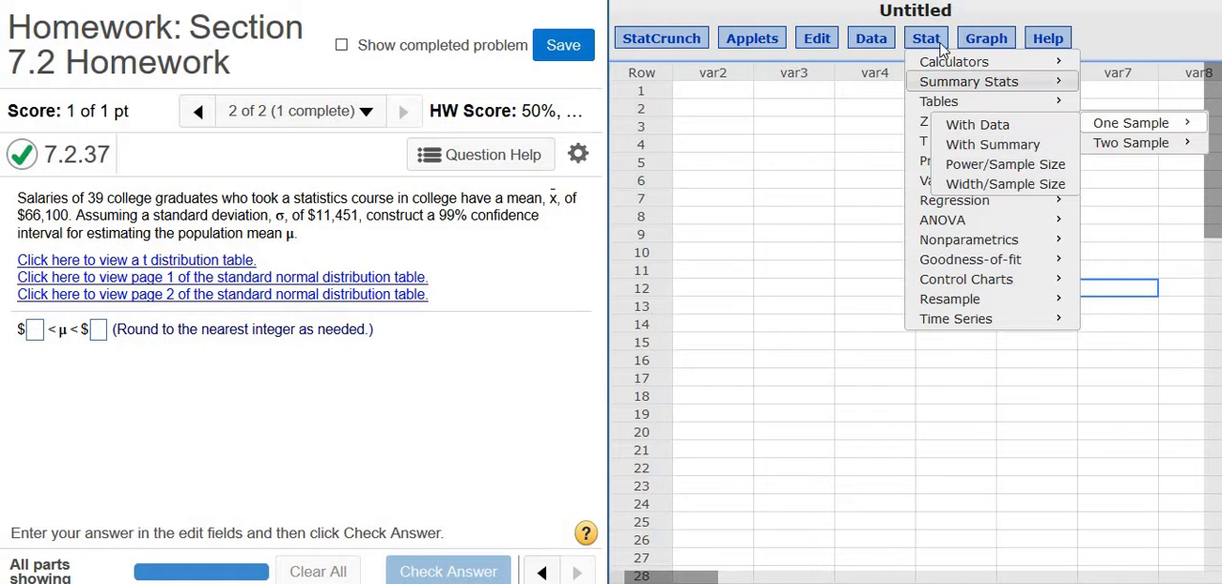
mouse_move(941, 121)
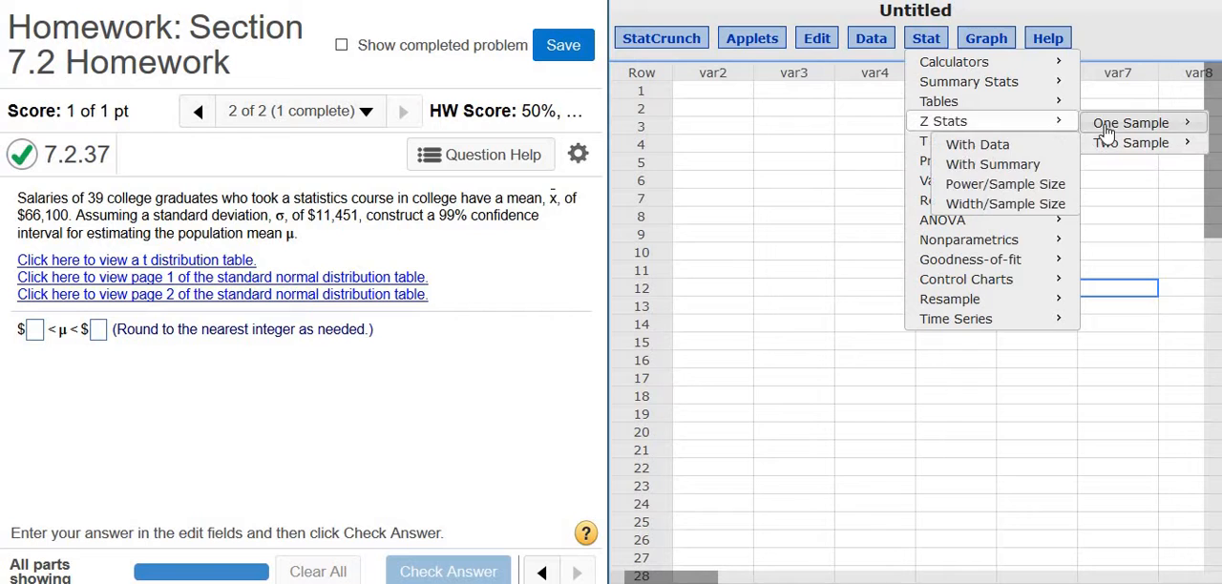
mouse_move(993, 144)
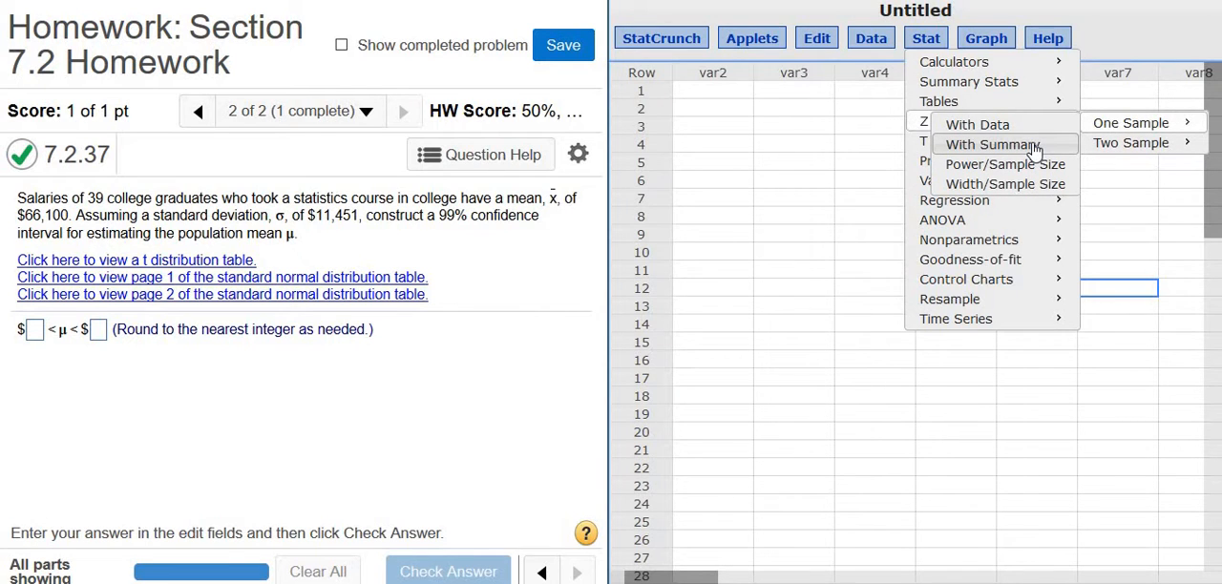
left_click(1131, 122)
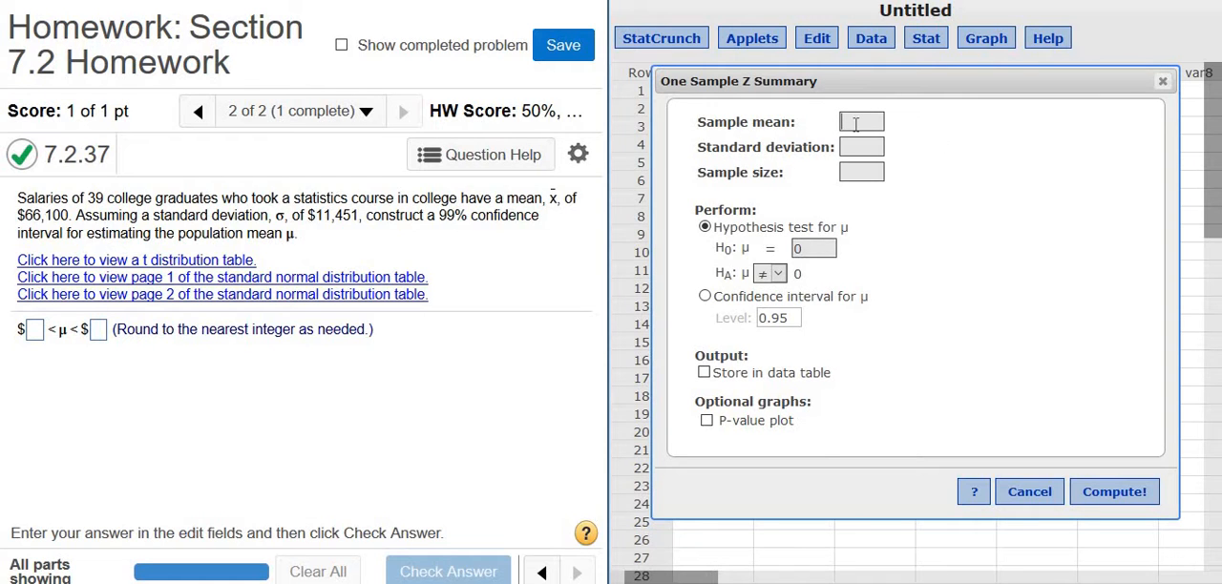
Step: Compute a 99% Z interval for mean 66100, SD 11451, n 39 (61376.889 to 70823.111)
type("66100")
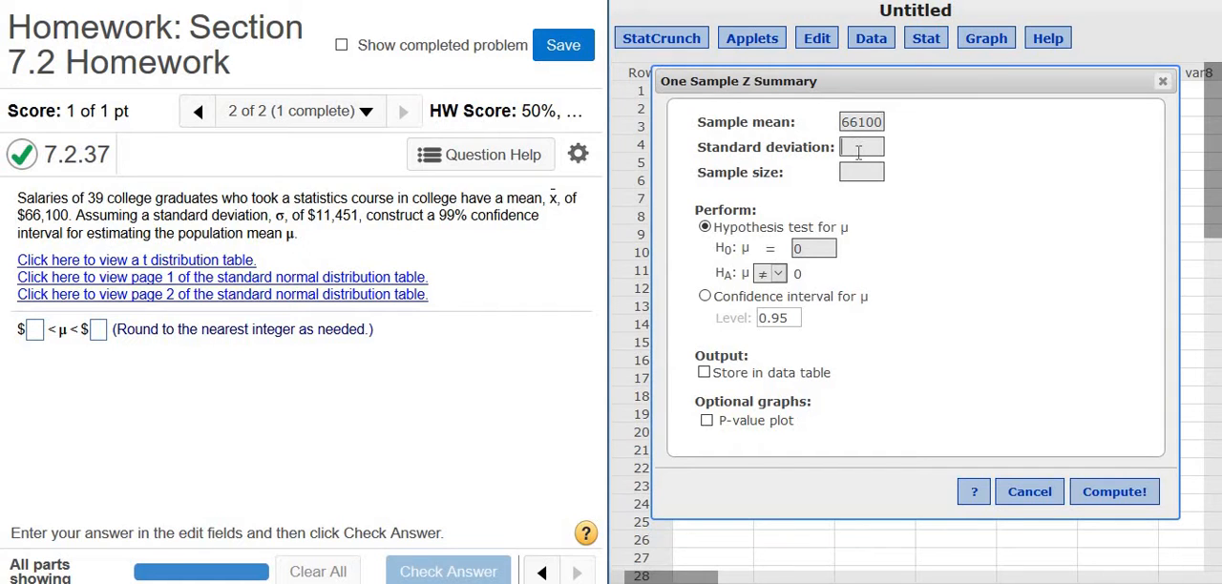
type("11451")
left_click(861, 172)
type("3")
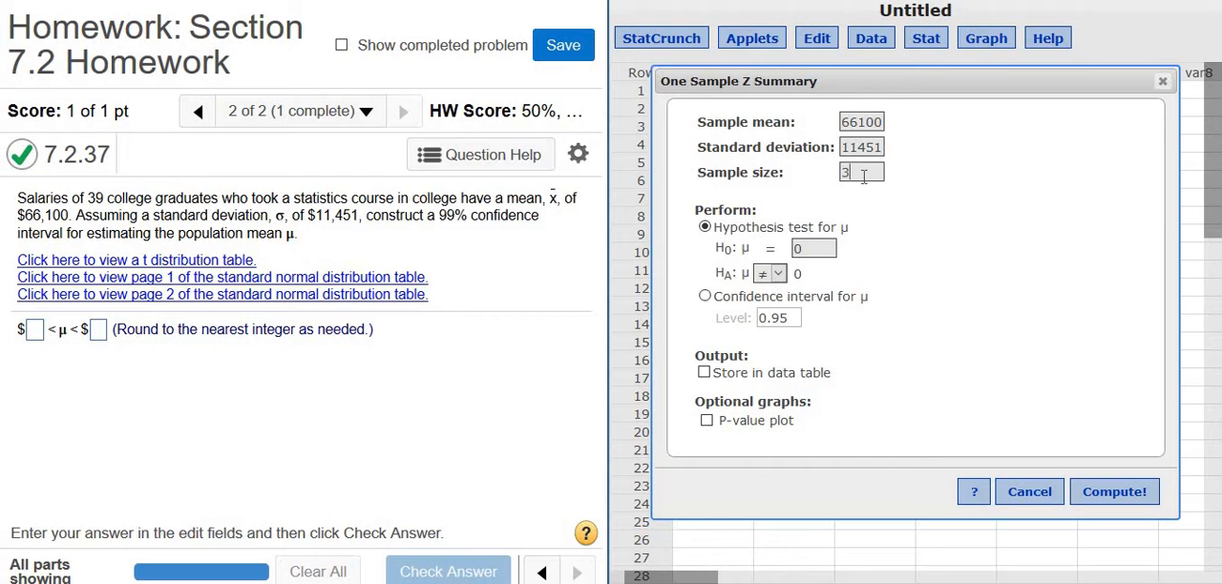
type("9")
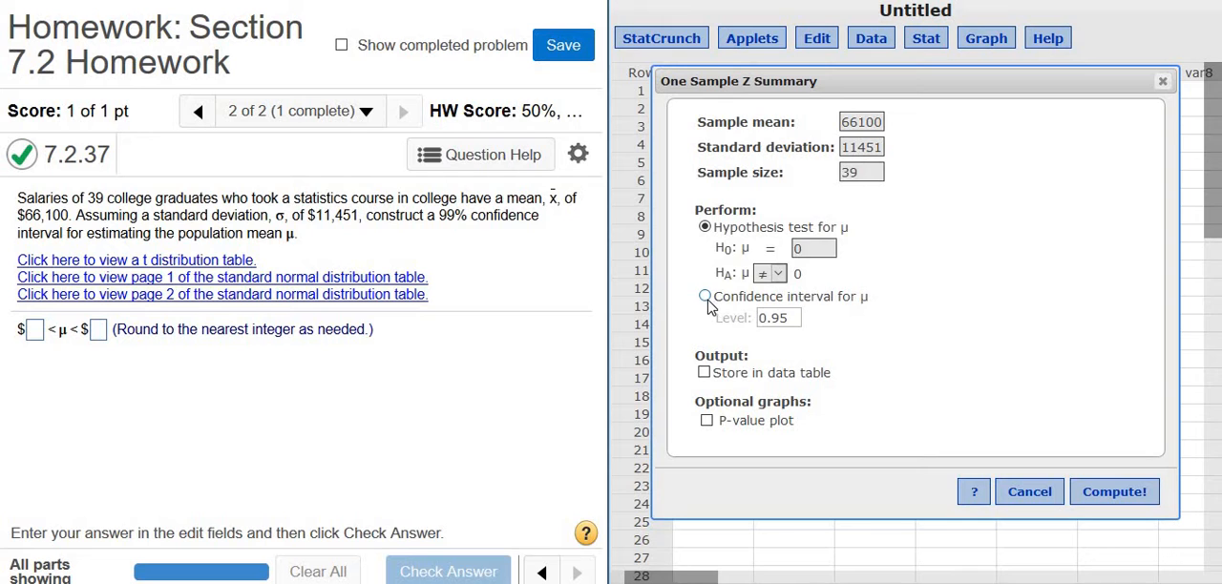
left_click(704, 296)
type("0.99")
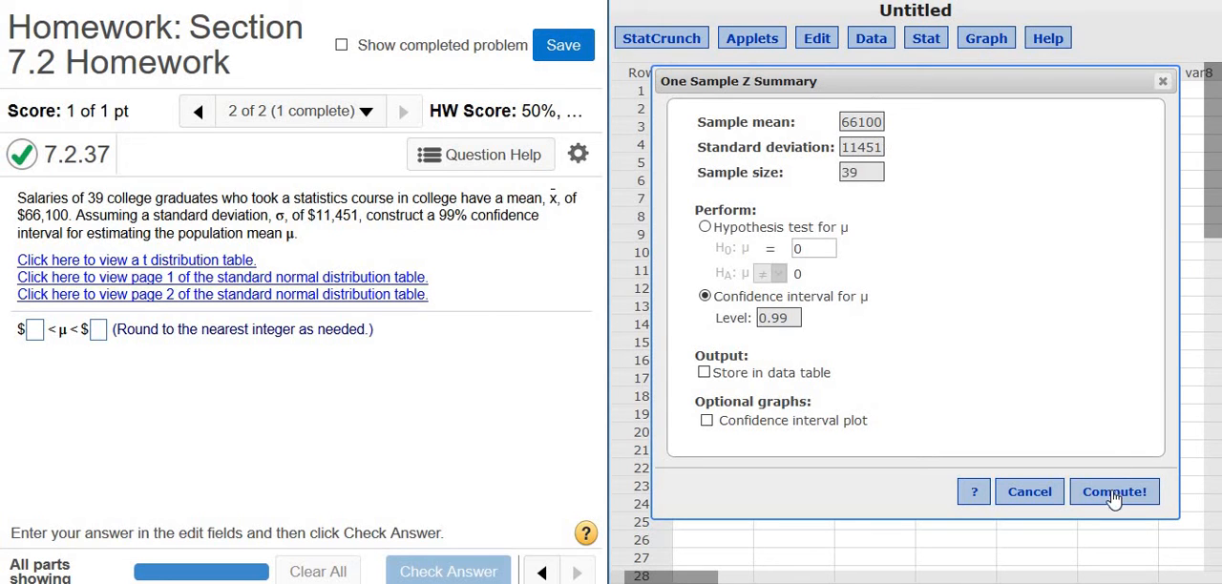
left_click(1114, 492)
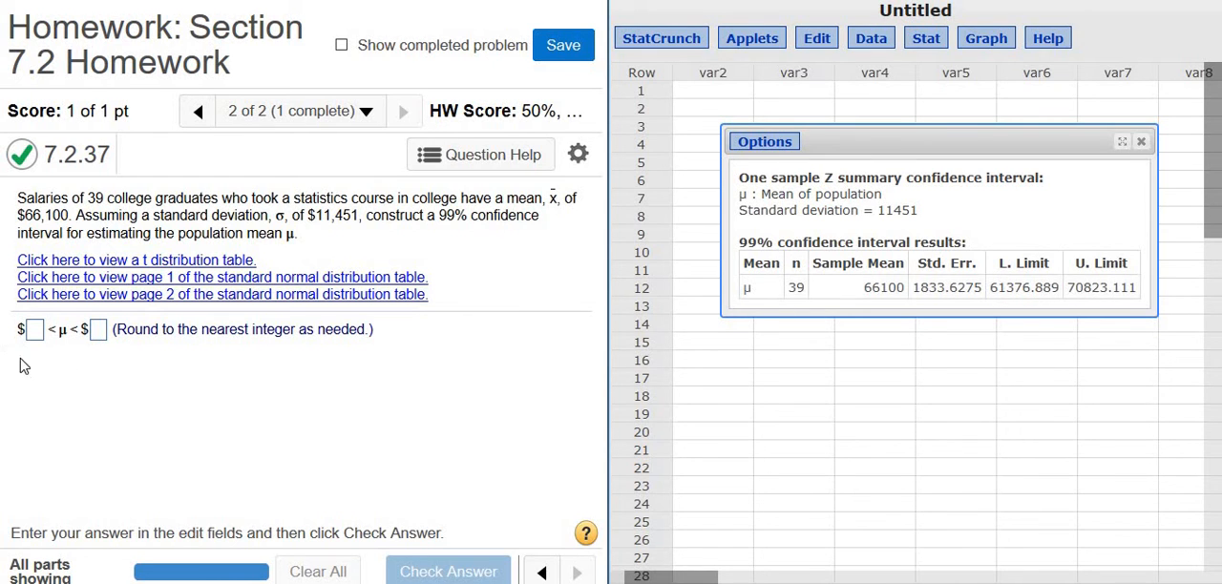
Step: Enter lower limit 61377 and begin typing the upper limit (7082…) in MyLab
left_click(35, 330)
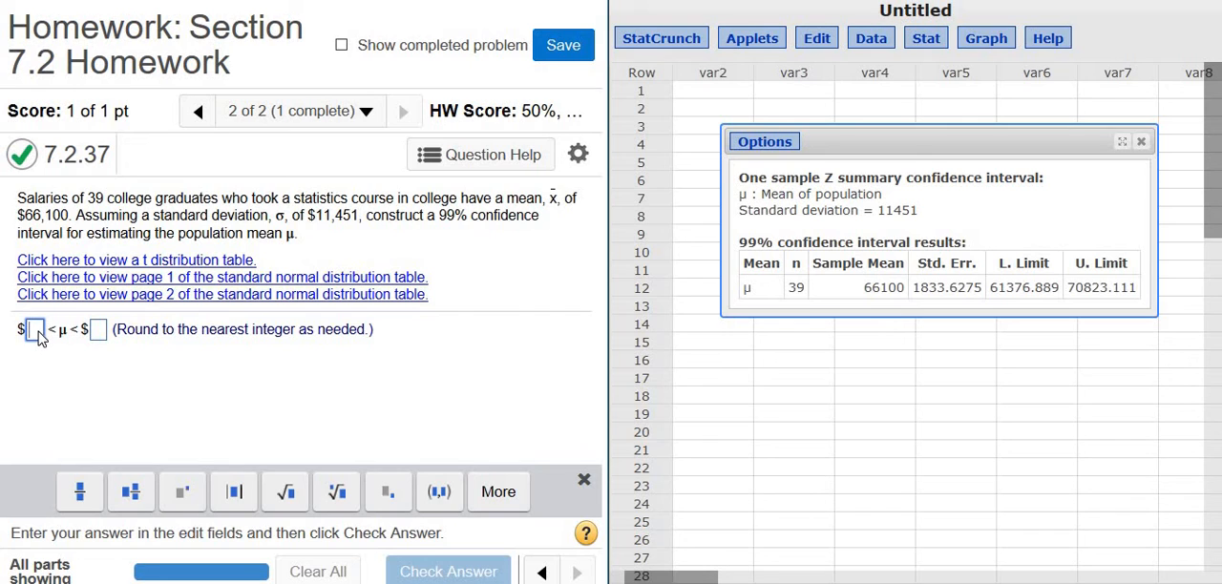
type("61377")
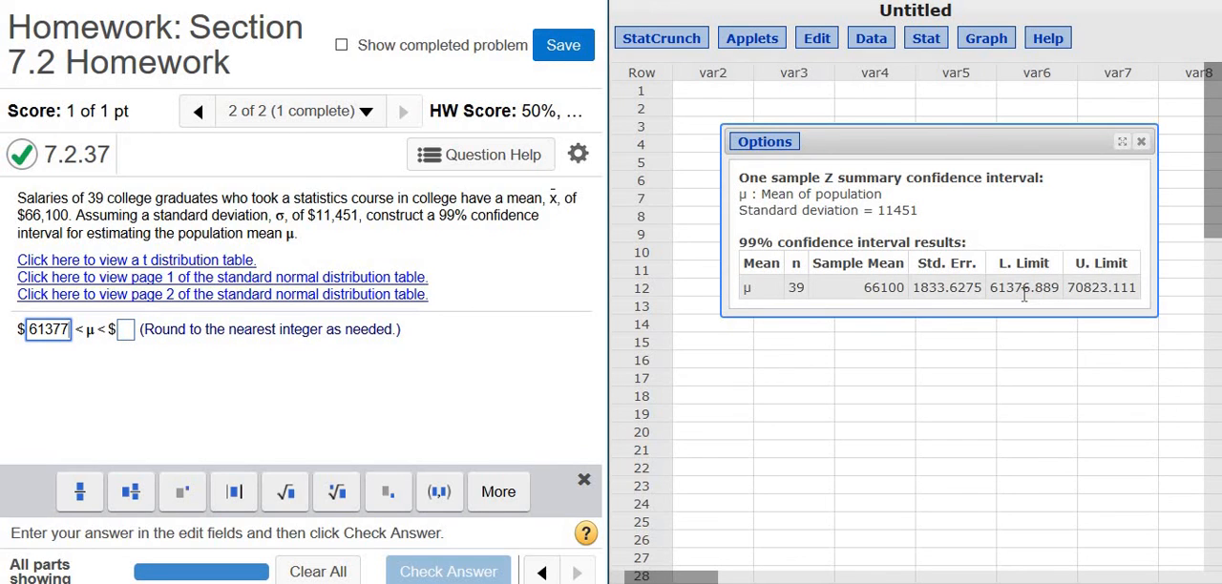
left_click(125, 329)
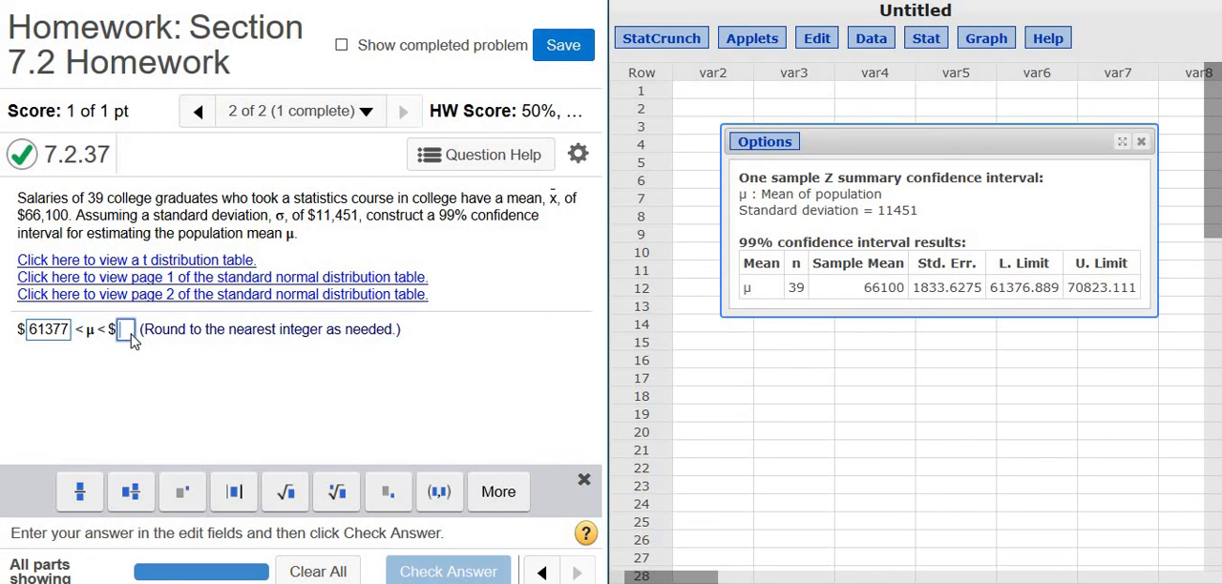
type("7")
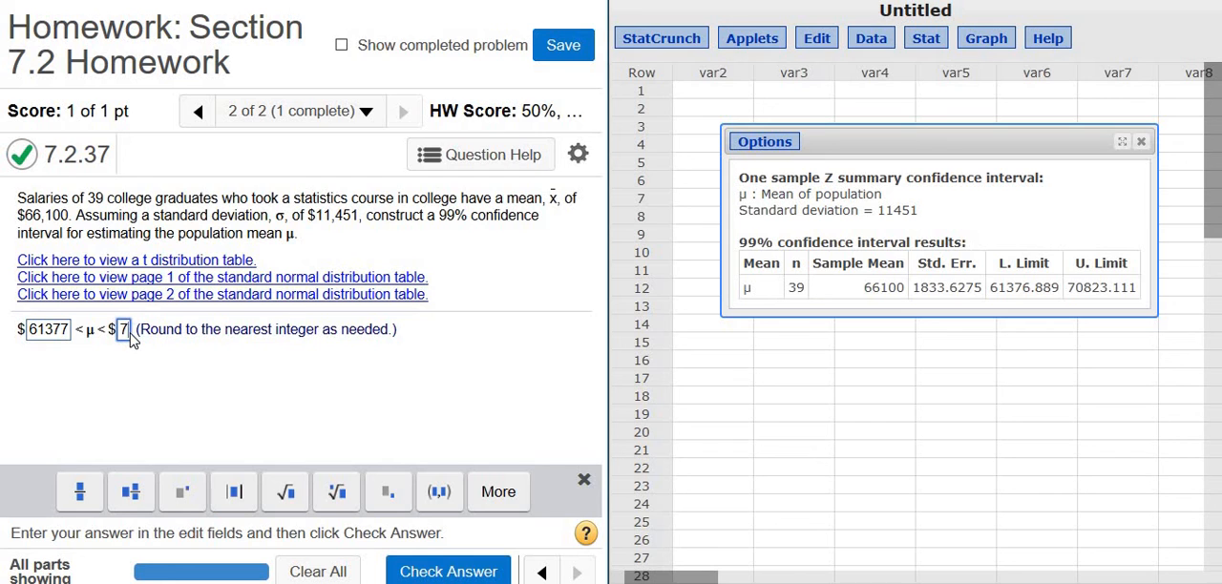
type("082")
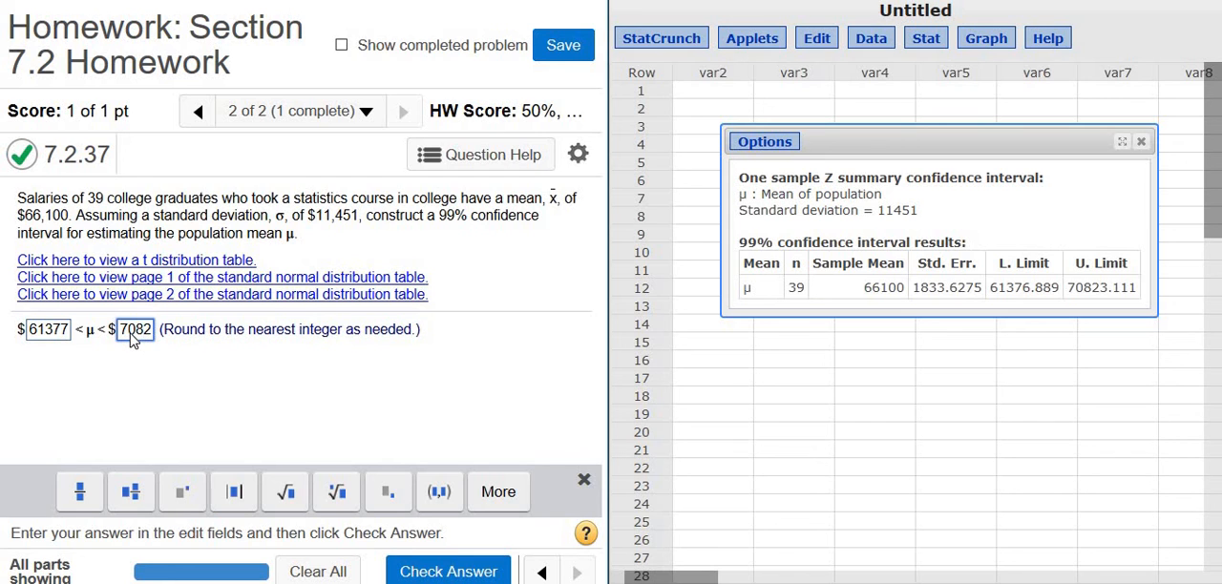